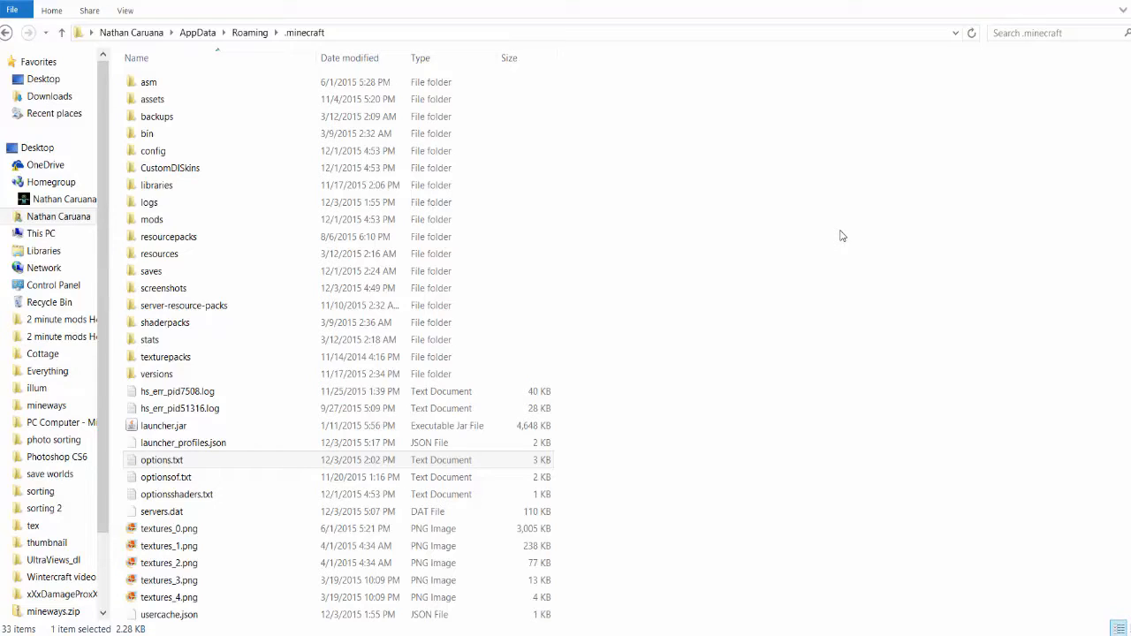
mouse_move(345, 144)
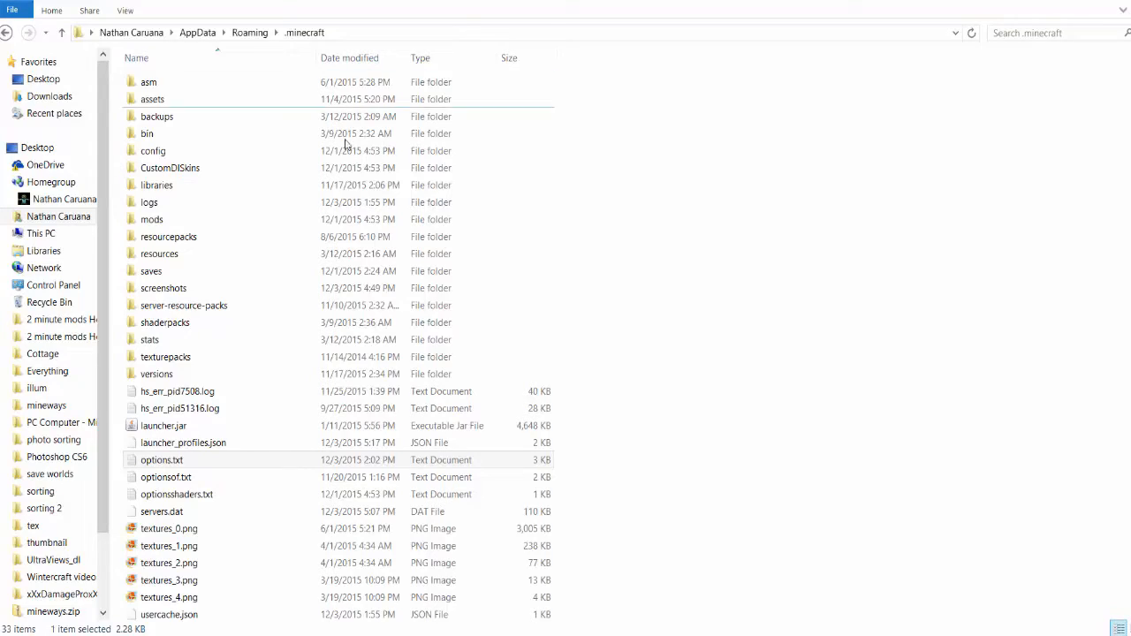
- Open options.txt from the .minecraft folder in Notepad
click(161, 460)
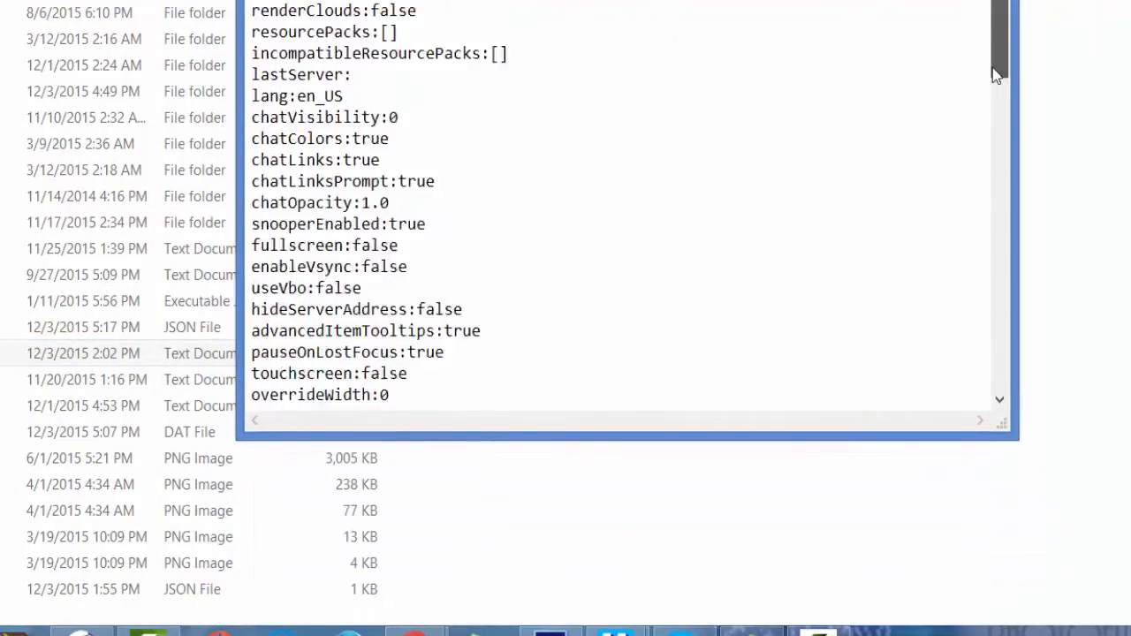
- Change the gamma value in options.txt to 10000.0
scroll(down, 3)
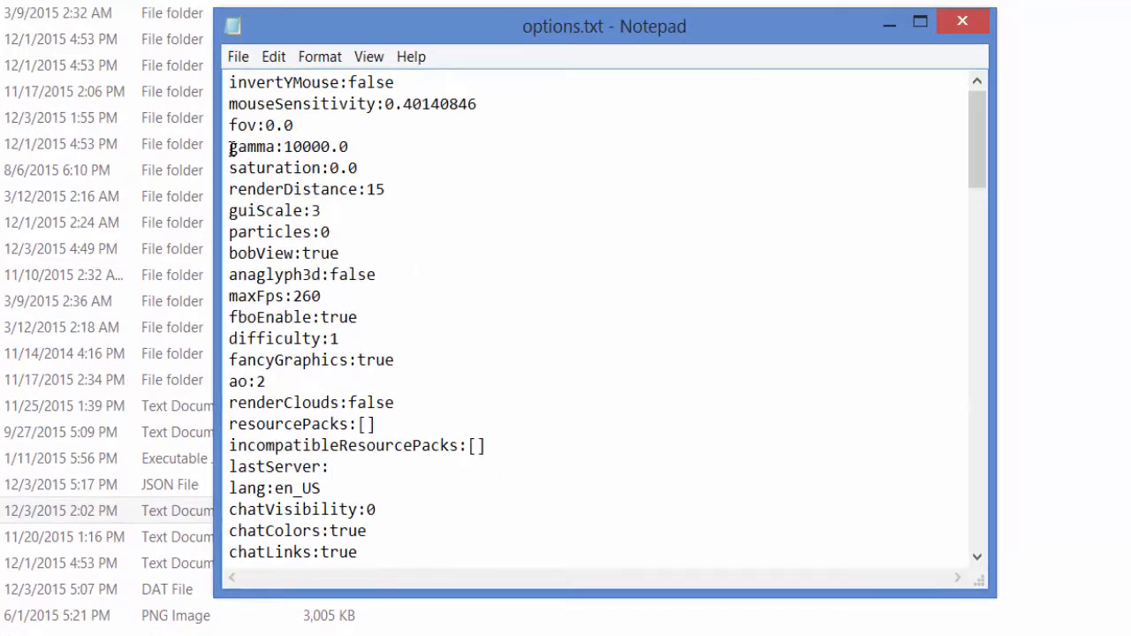
double_click(250, 146)
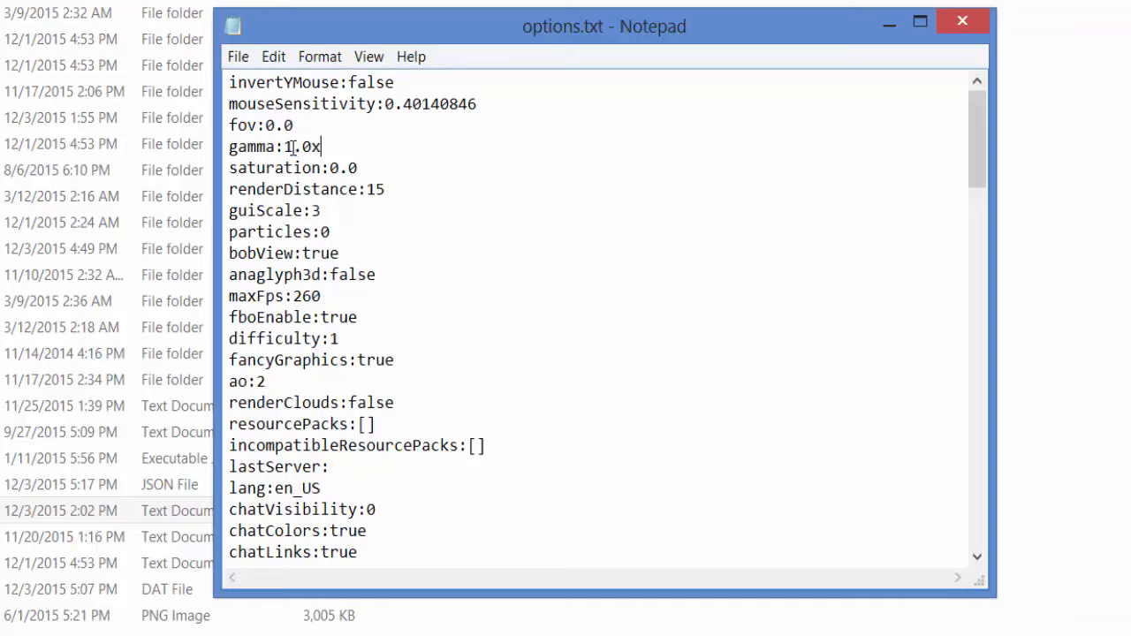
key(BackSpace)
text(00)
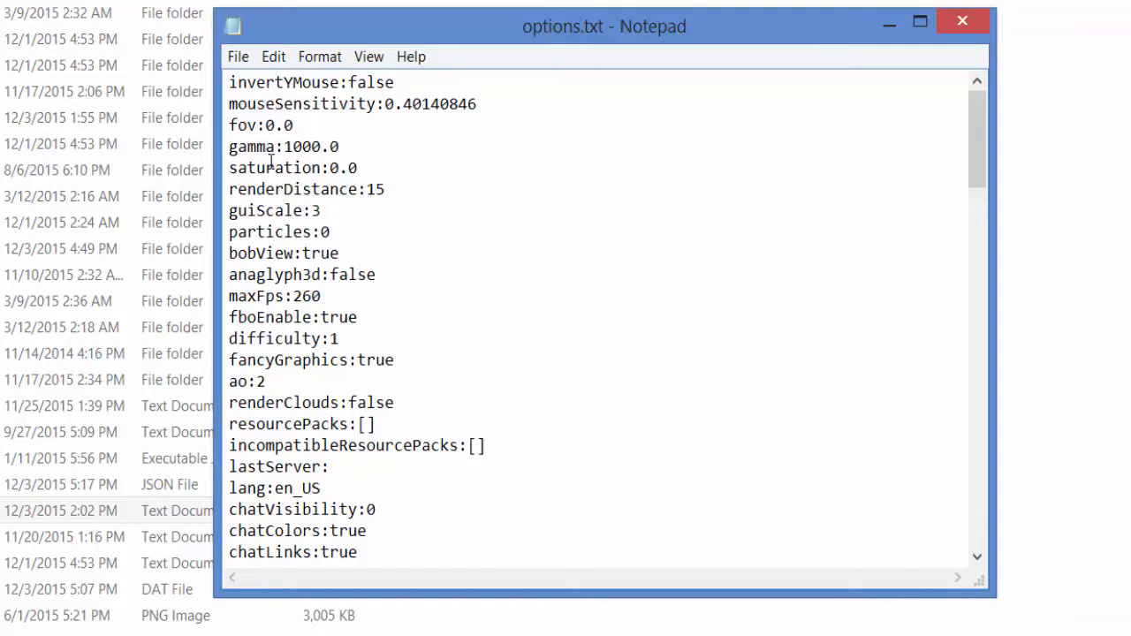
text(0)
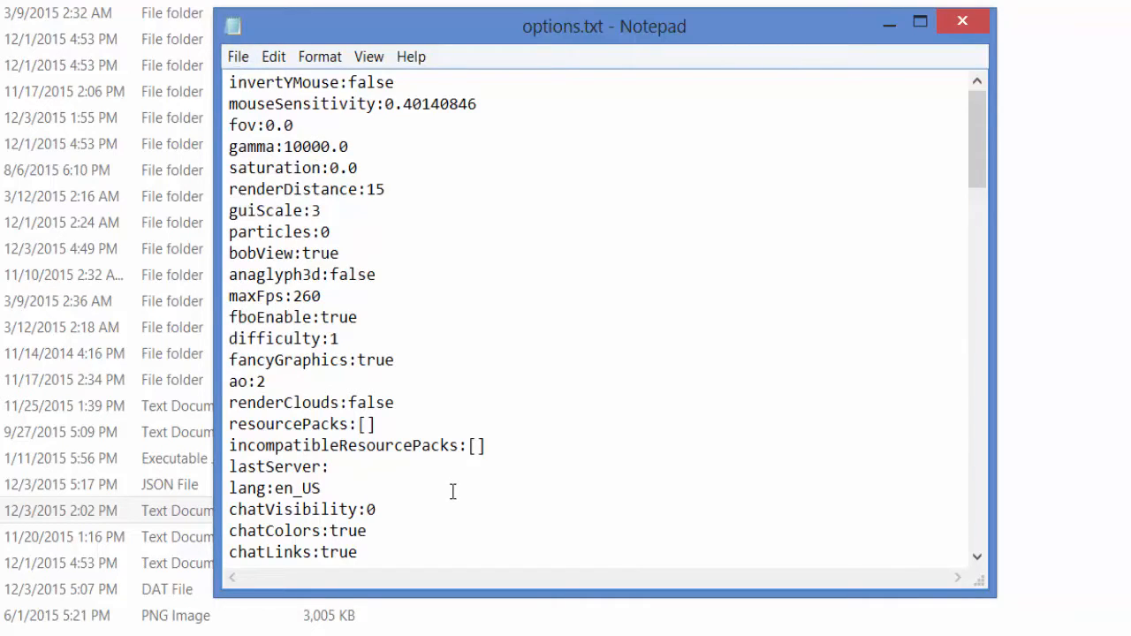
mouse_move(458, 495)
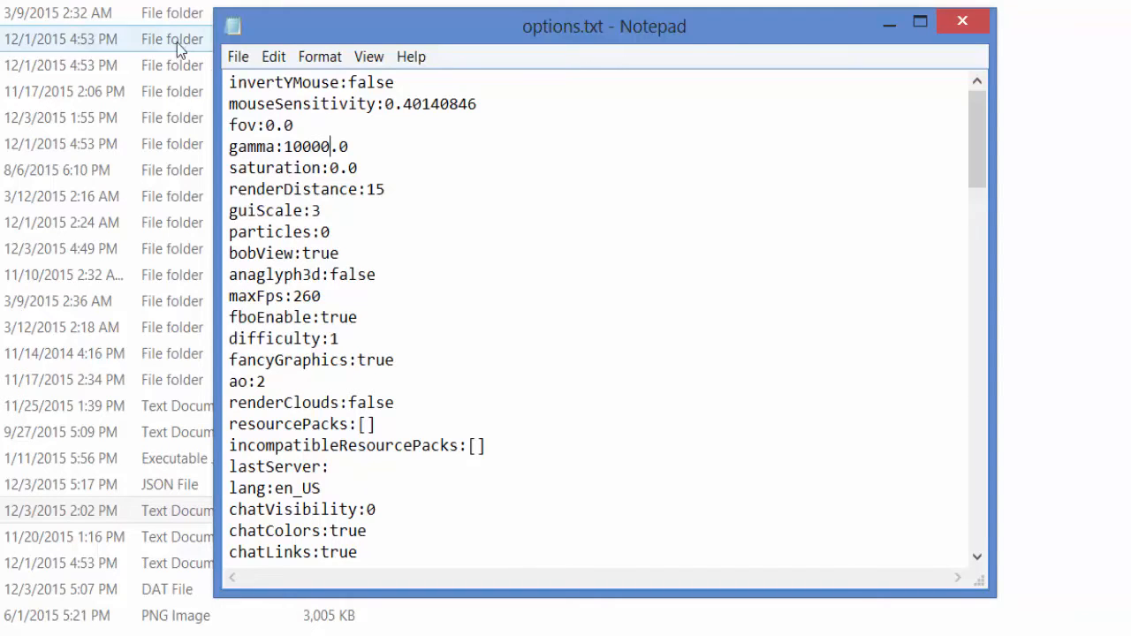
- Save options.txt from the File menu
click(238, 56)
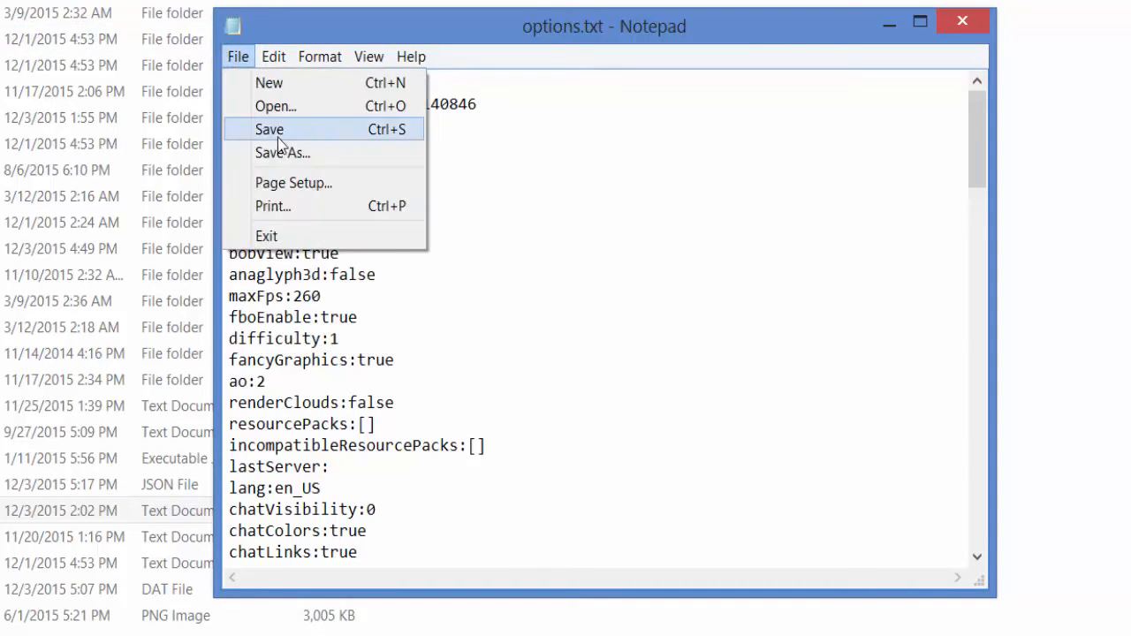
click(270, 129)
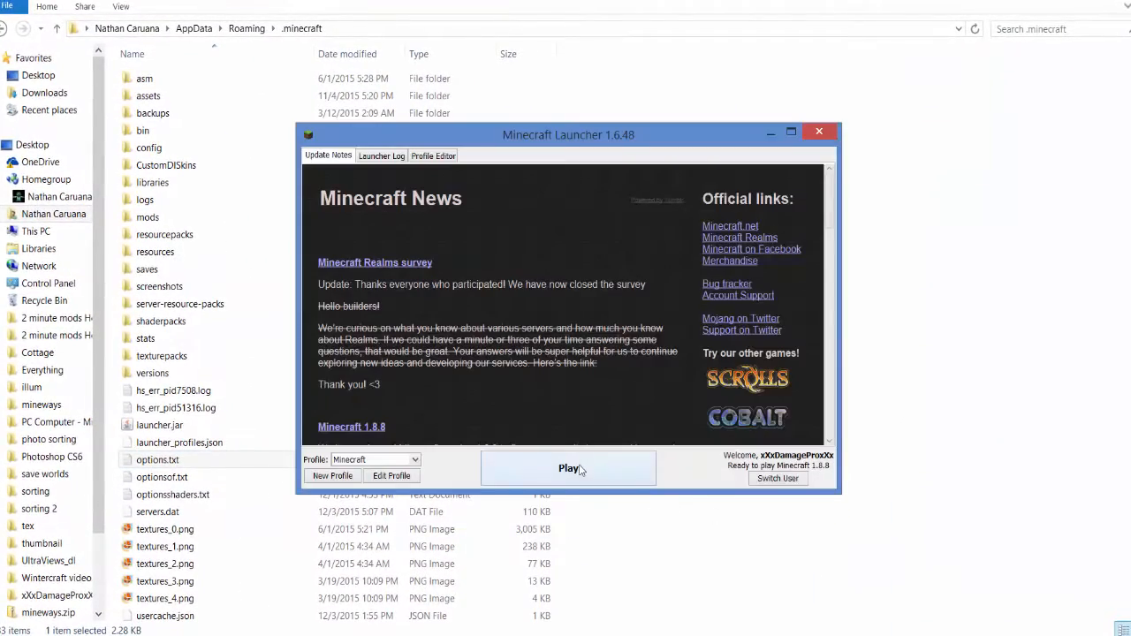
- Launch Minecraft 1.8.8 with the launcher's Play button
click(568, 468)
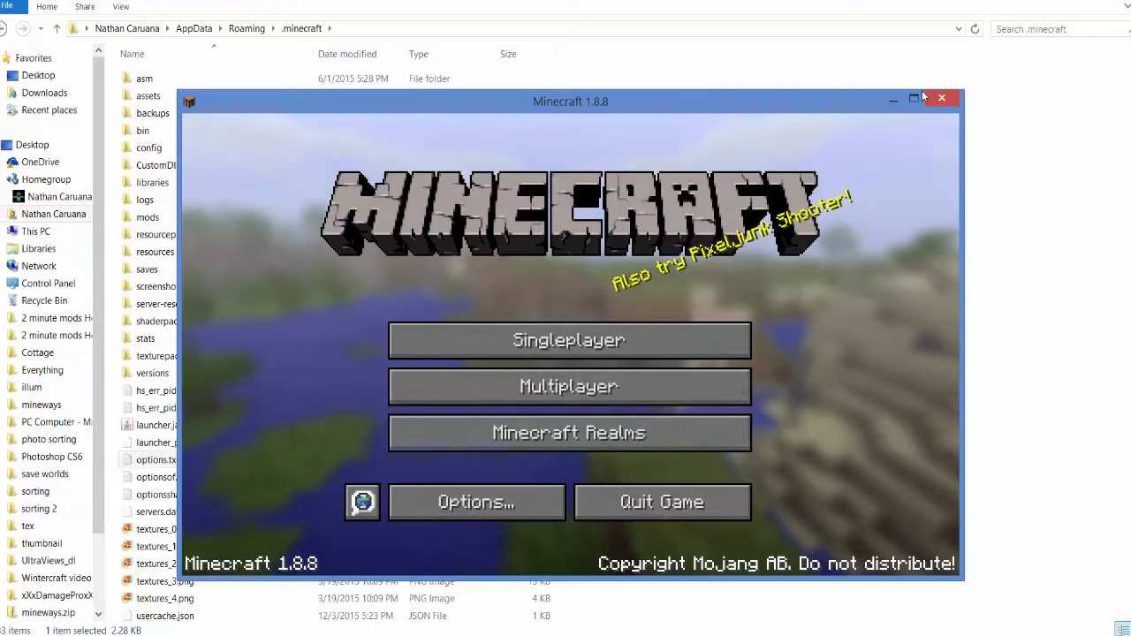
- Maximize the game and create the Creative world 'babababa'
click(915, 98)
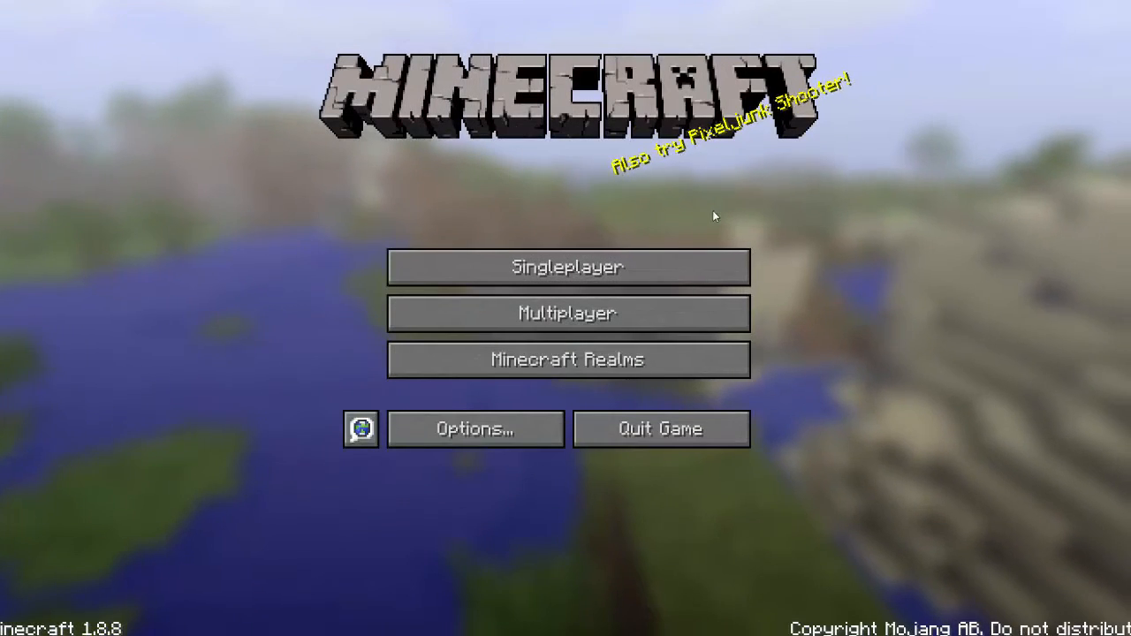
mouse_move(567, 267)
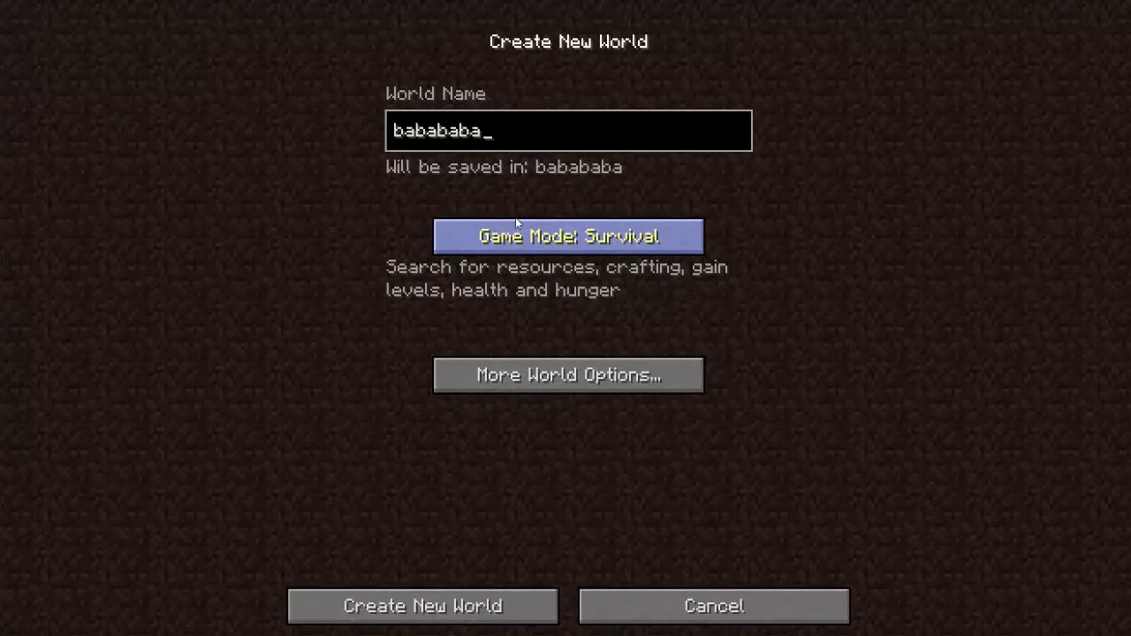
click(567, 236)
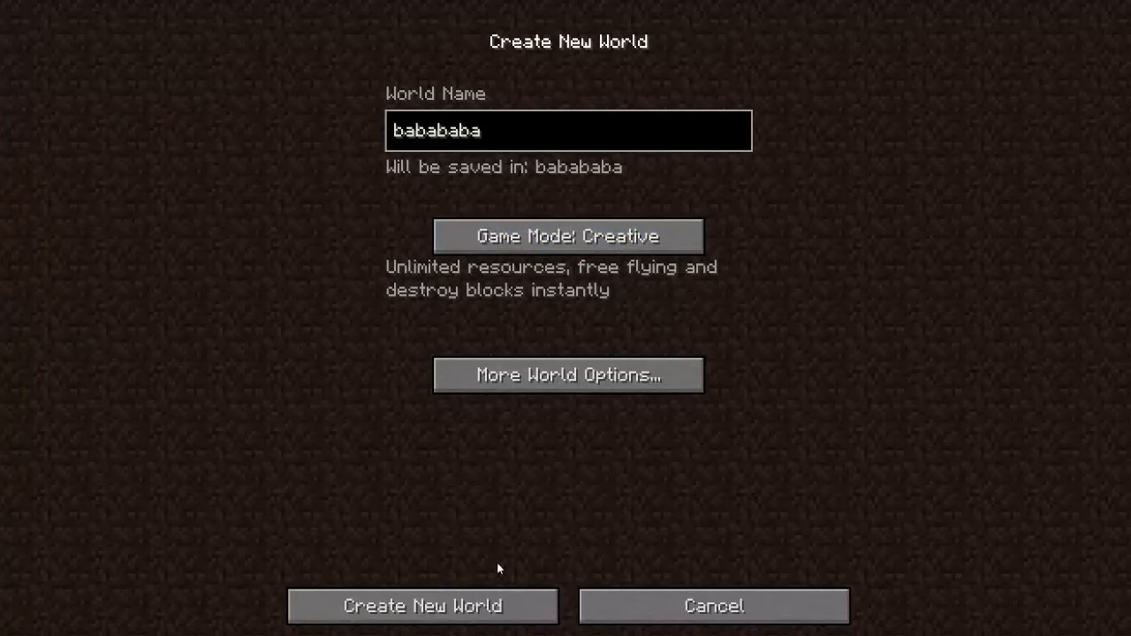
click(422, 607)
text(/time)
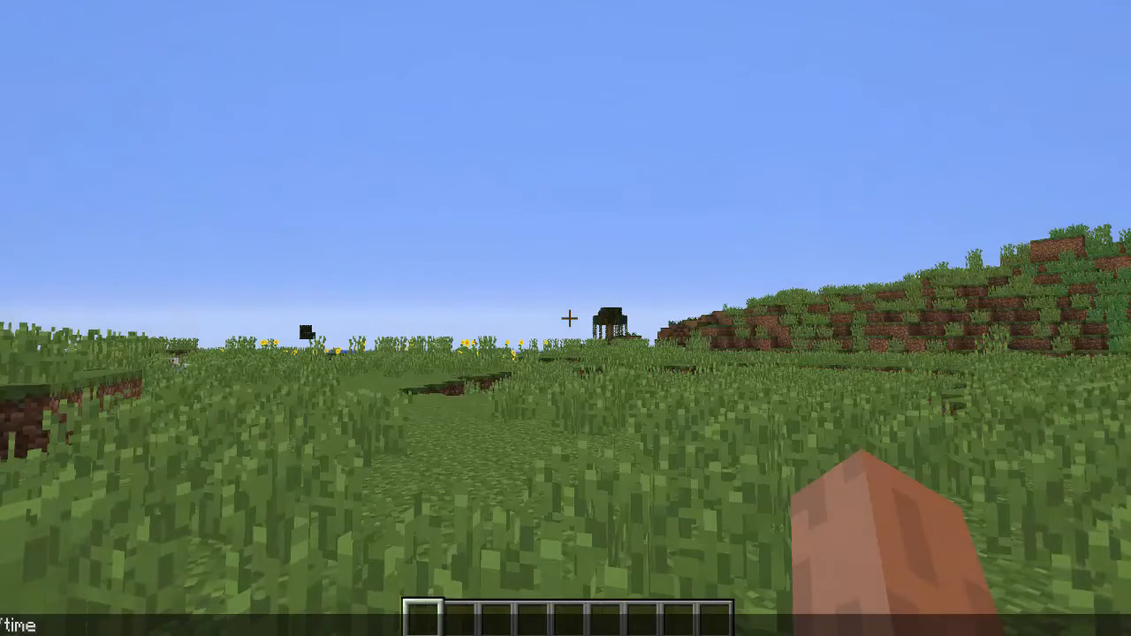
- Set world time to 0 then 18000, check the inventory, and pause
text( set 0)
key(enter)
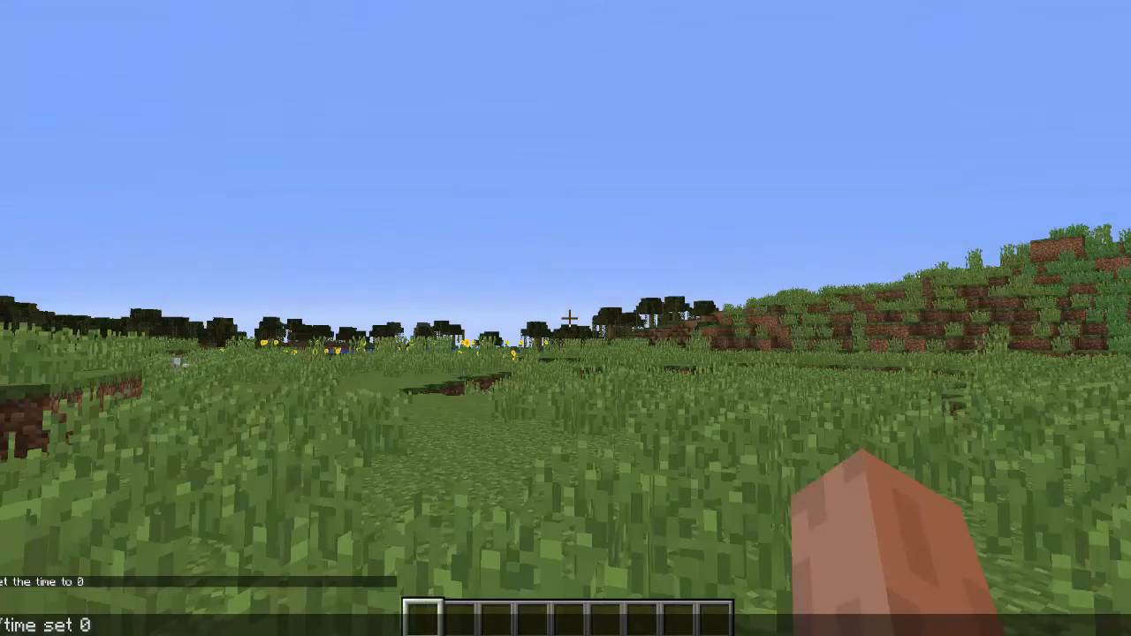
text(/time set 18)
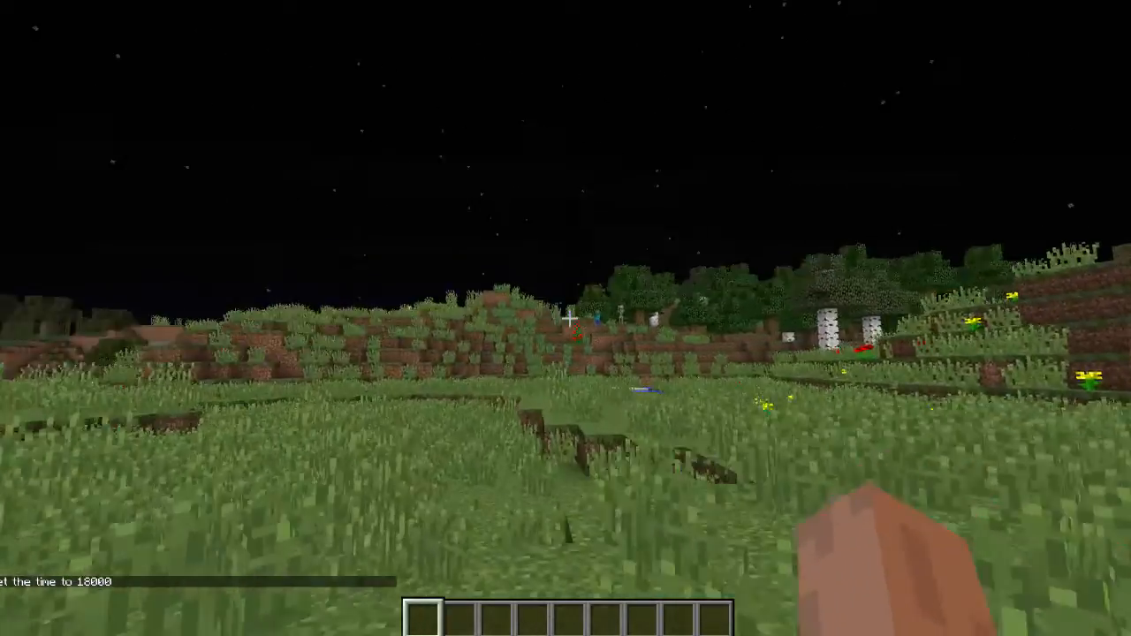
key(e)
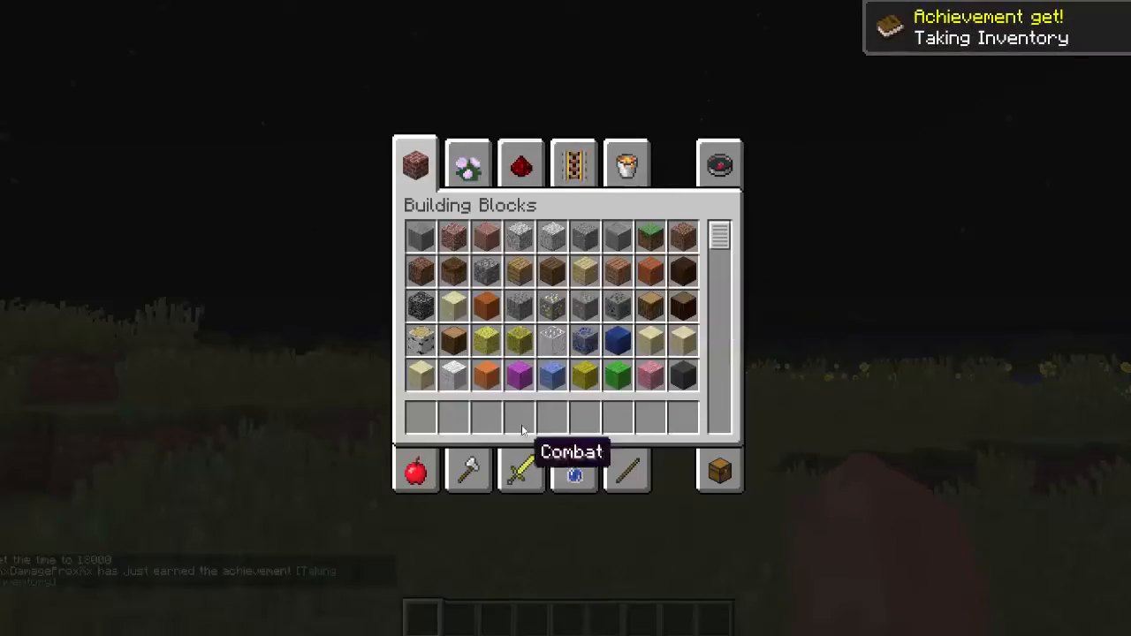
key(Escape)
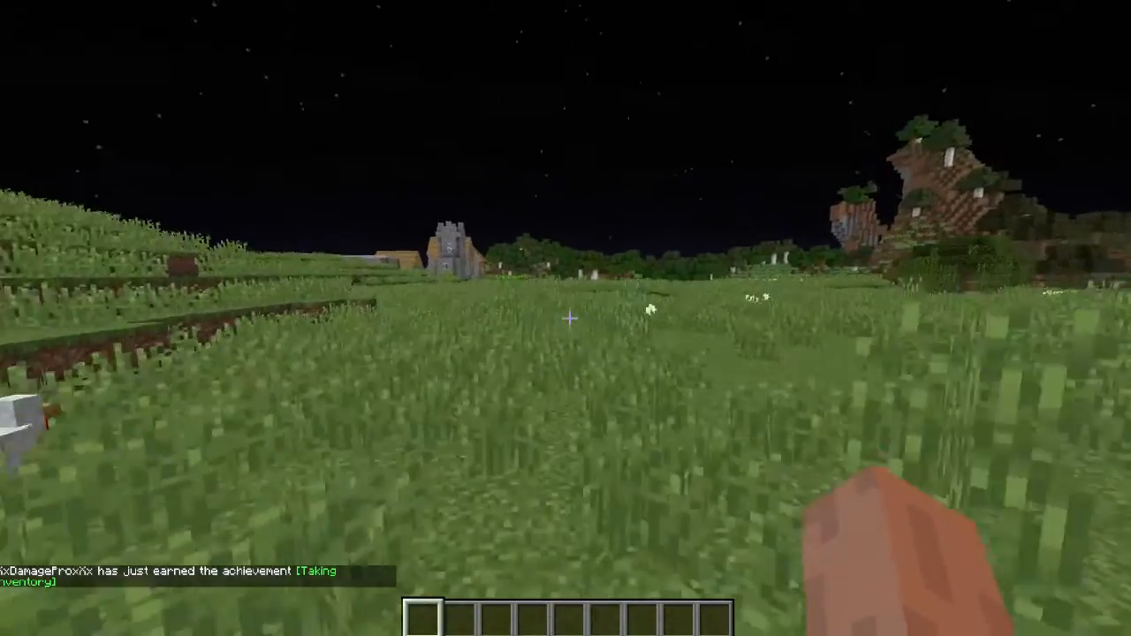
key(Escape)
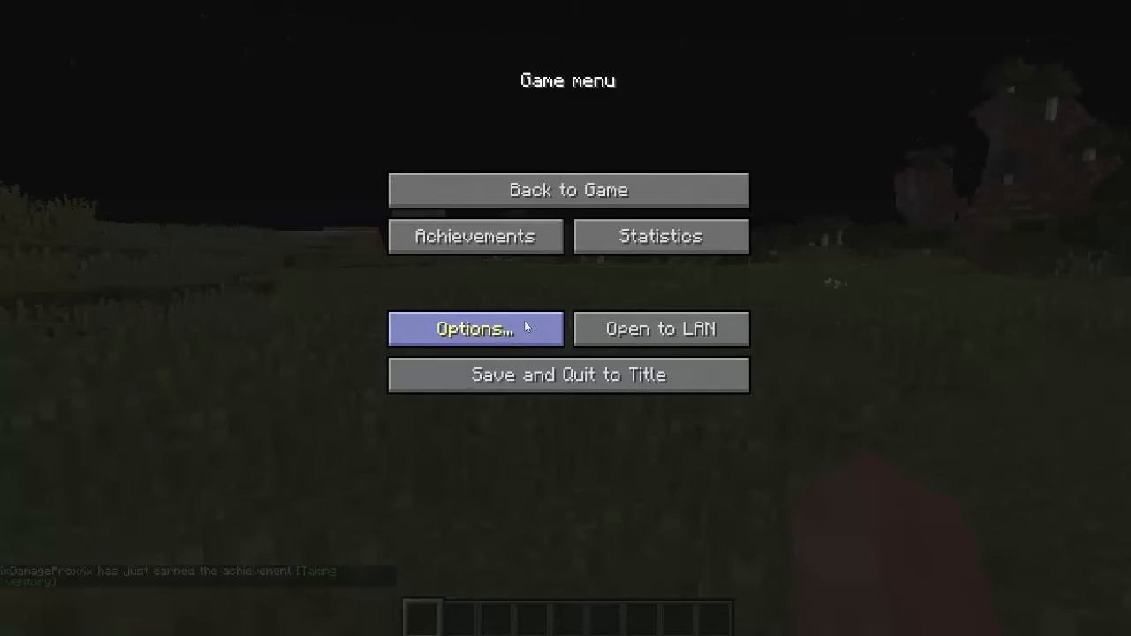
- Check Bright brightness in Video Settings, then exit back to the game
click(474, 329)
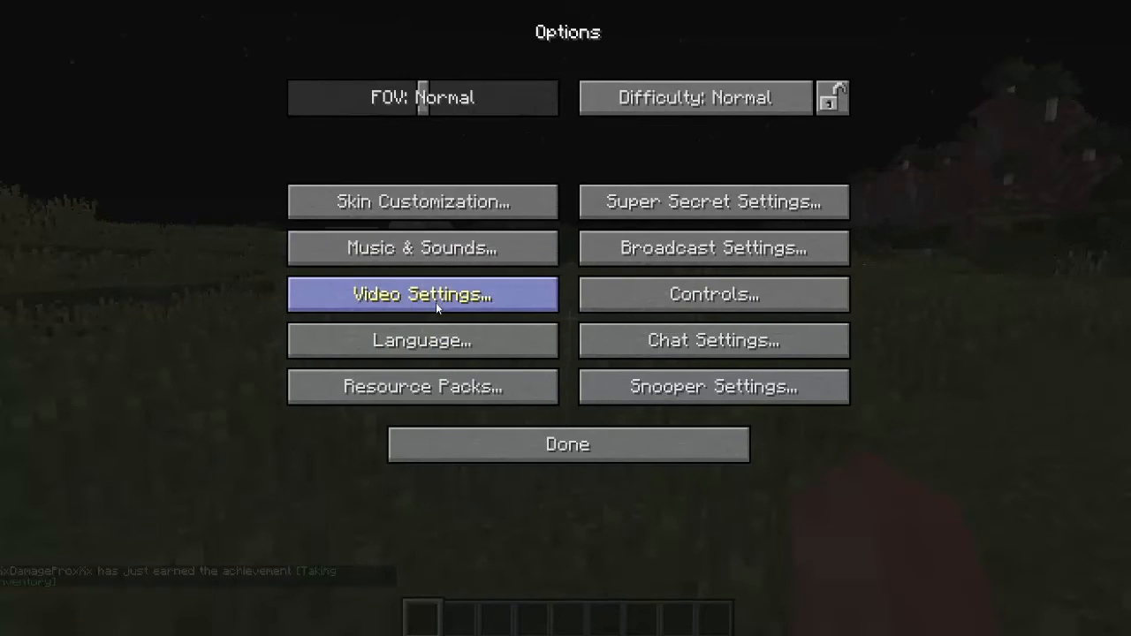
click(421, 295)
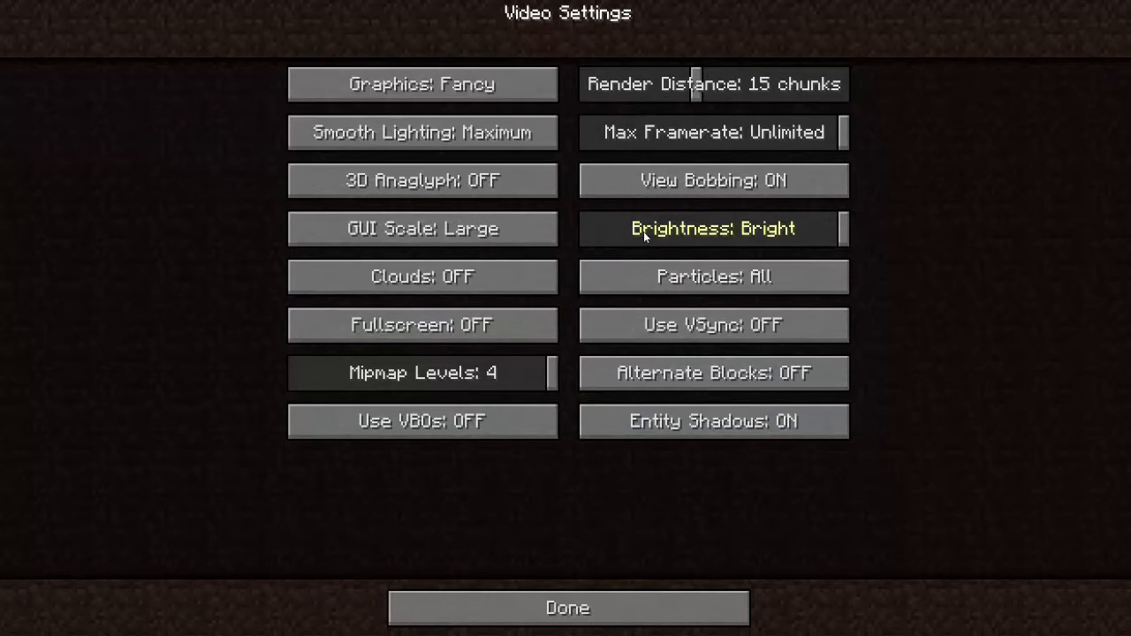
mouse_move(874, 228)
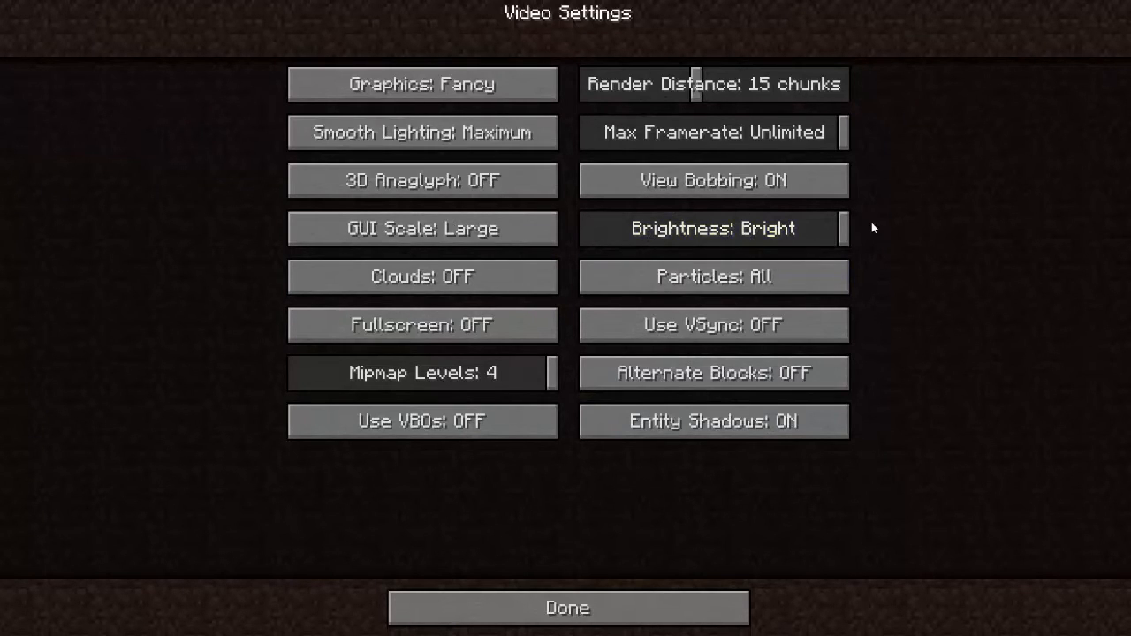
click(568, 608)
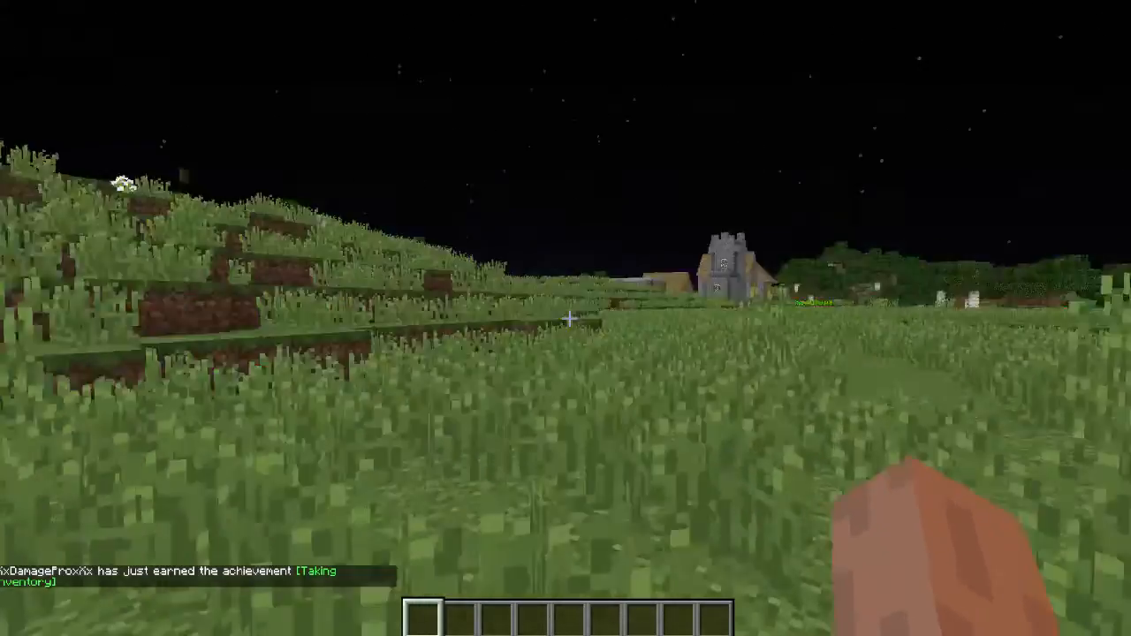